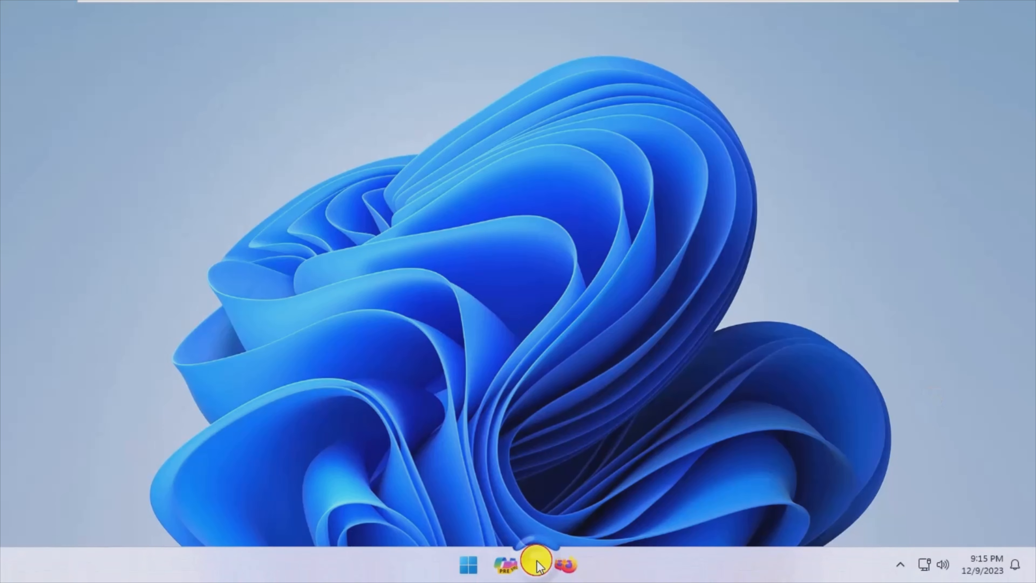
Run shellbag_analyzer_cleaner from the Downloads folder as administrator.
click(535, 565)
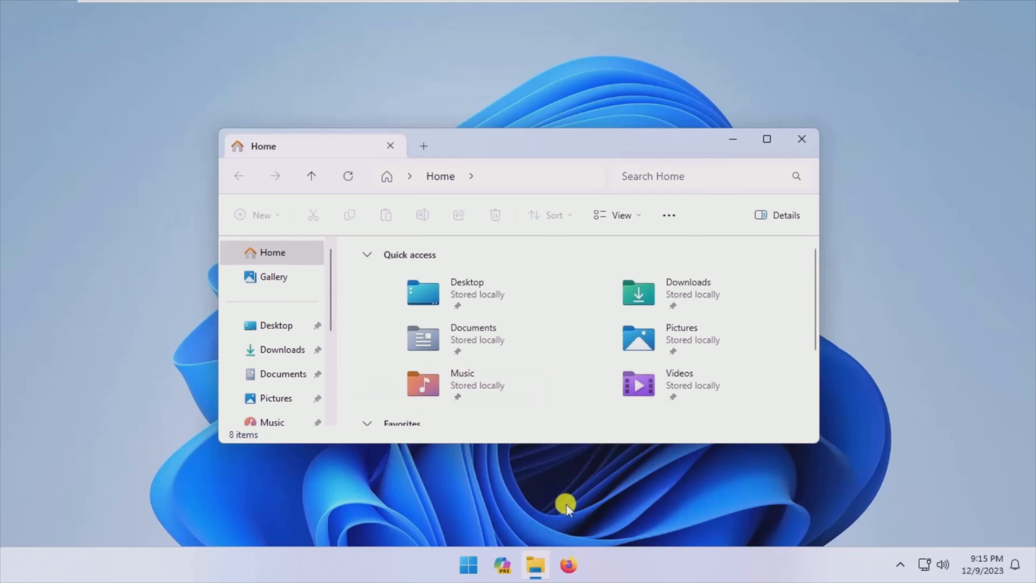
double_click(638, 291)
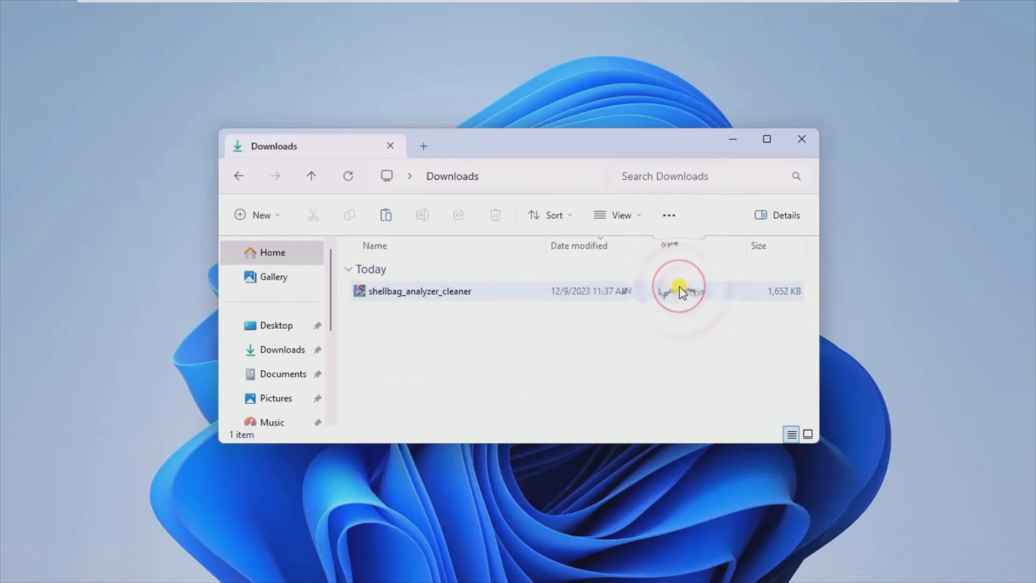
click(420, 291)
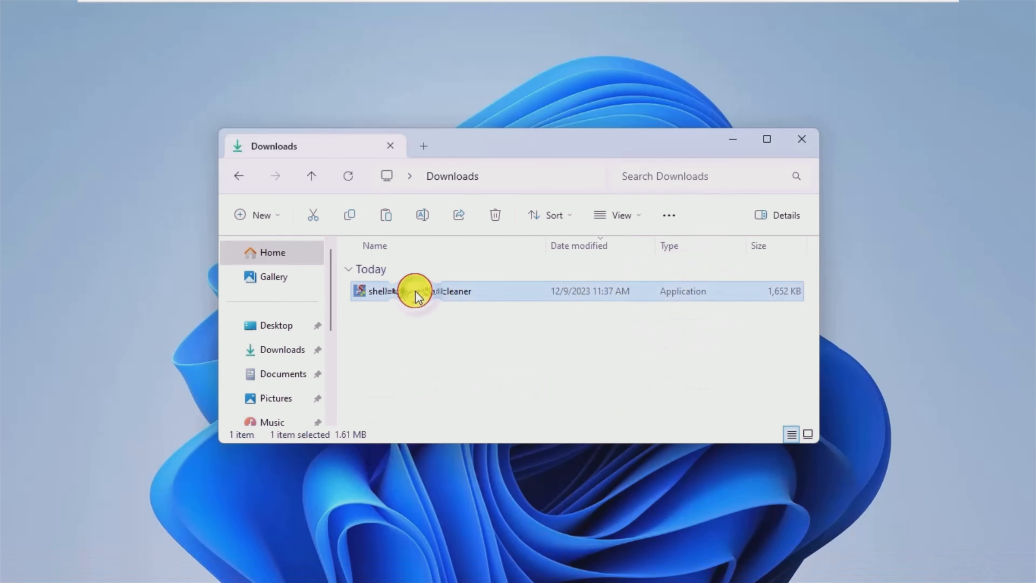
right_click(416, 291)
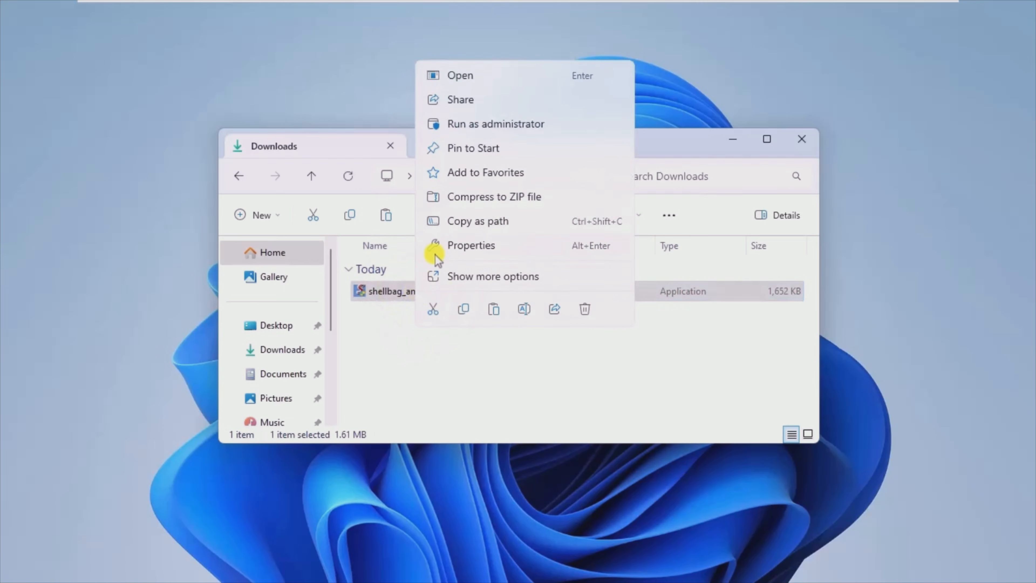
click(495, 123)
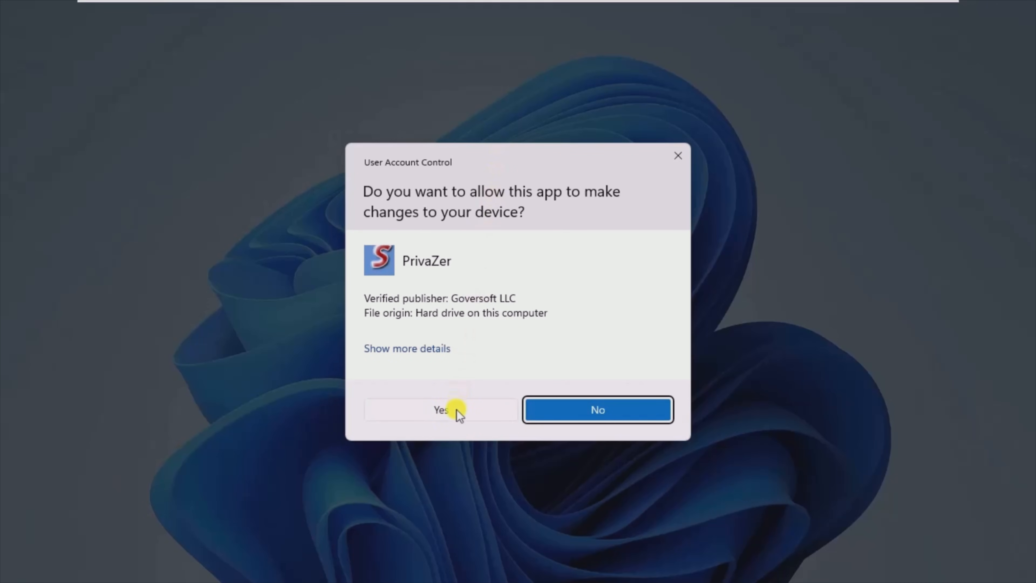
Grant the UAC permission with Yes and minimize the Downloads window behind the analyzer.
click(441, 410)
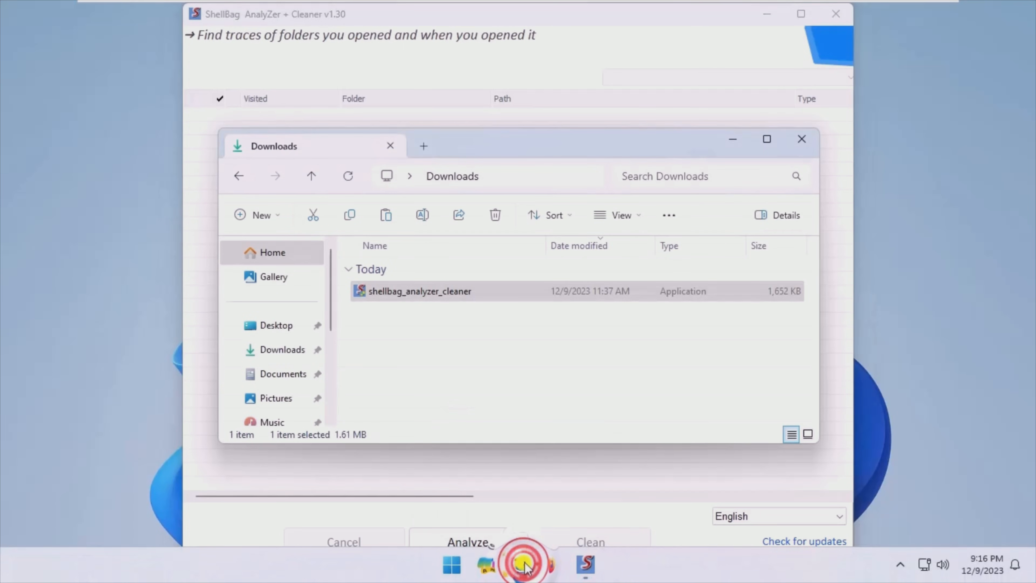
click(802, 138)
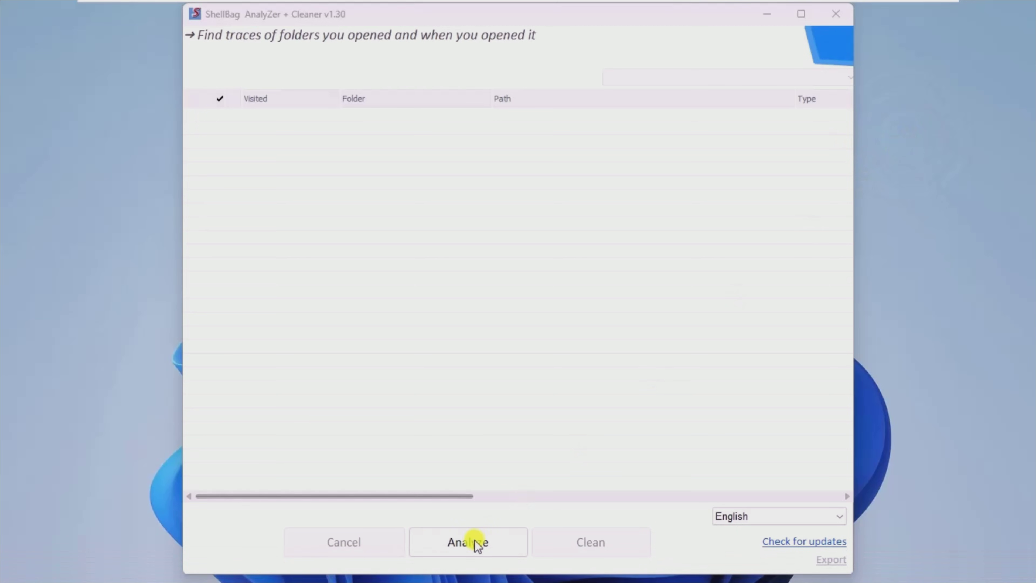
click(468, 542)
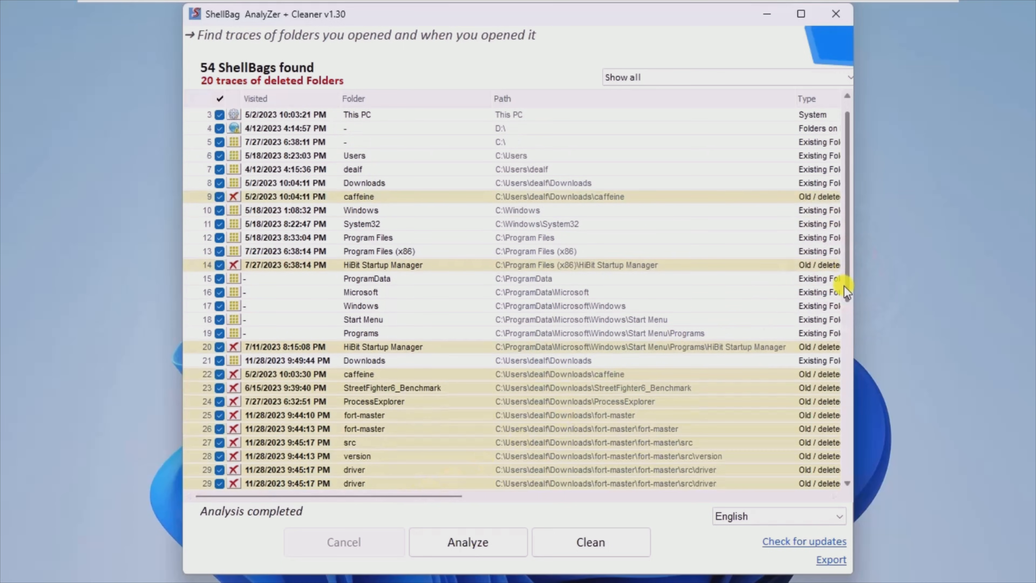
scroll(down, 3)
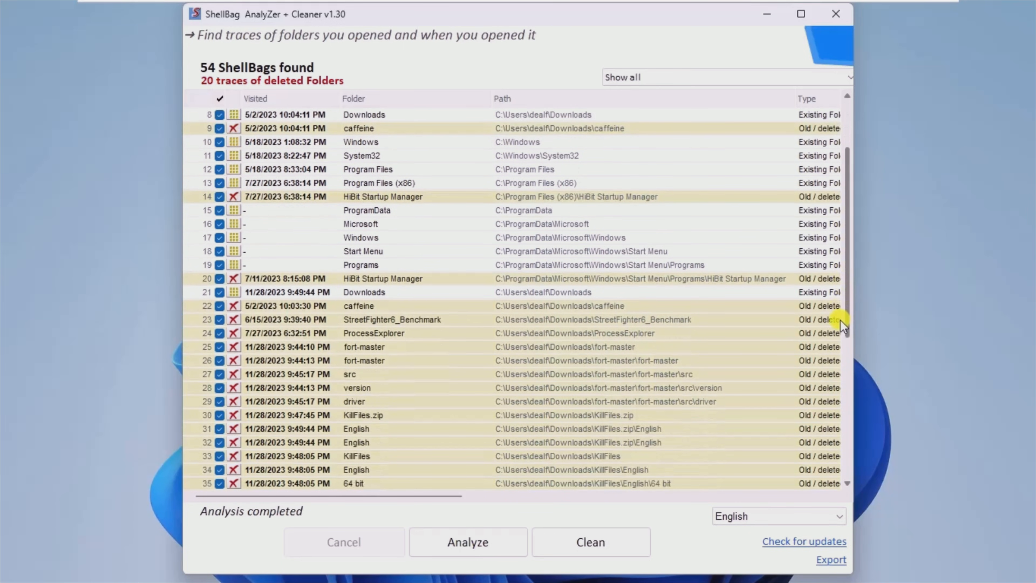
scroll(down, 3)
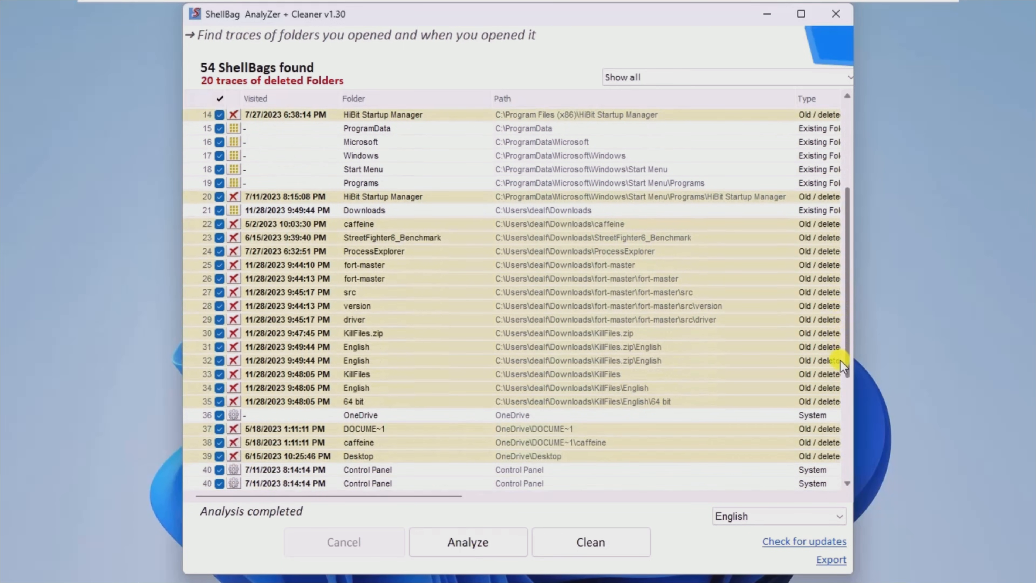
scroll(down, 3)
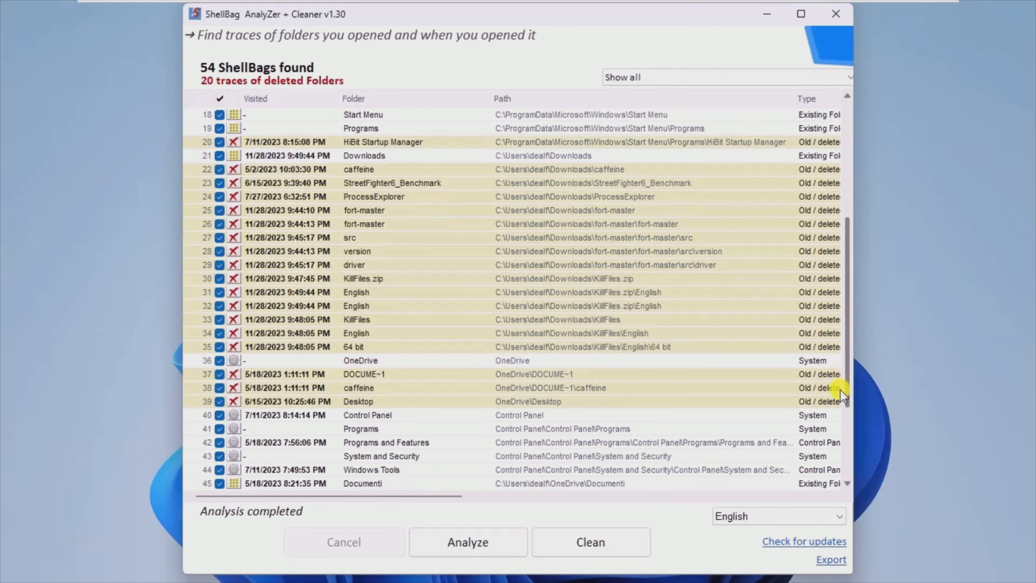
scroll(down, 3)
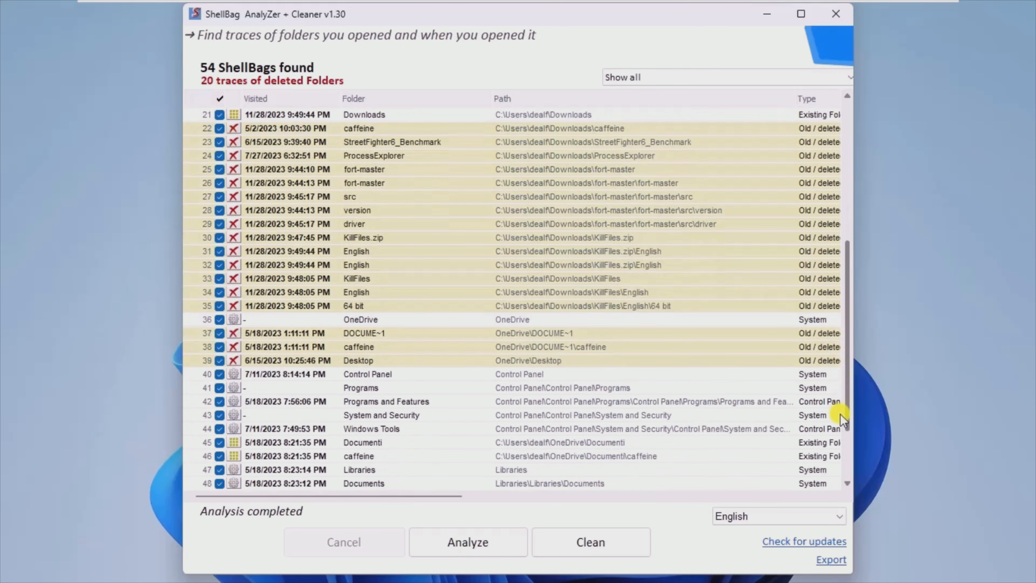
scroll(down, 3)
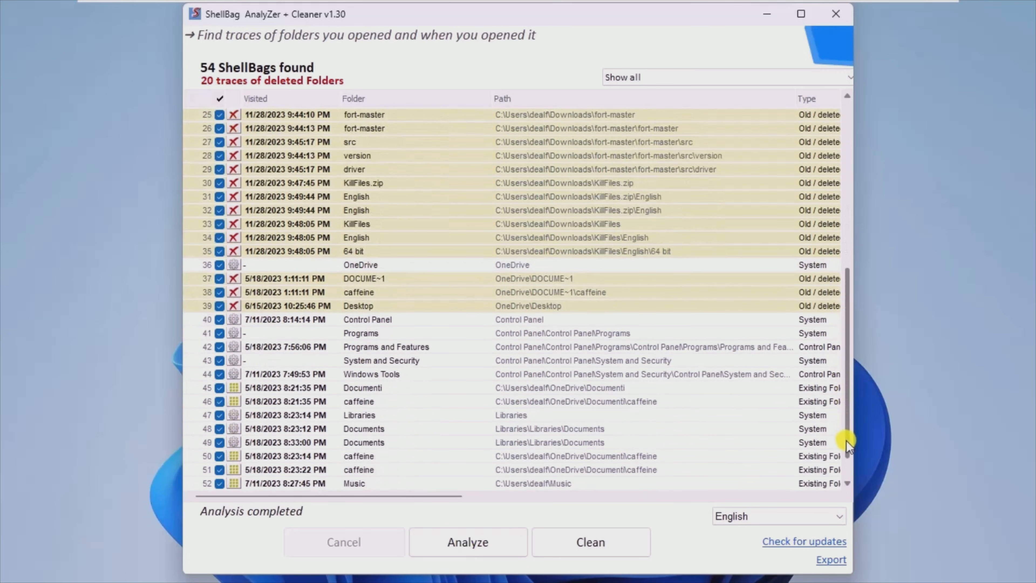
scroll(down, 3)
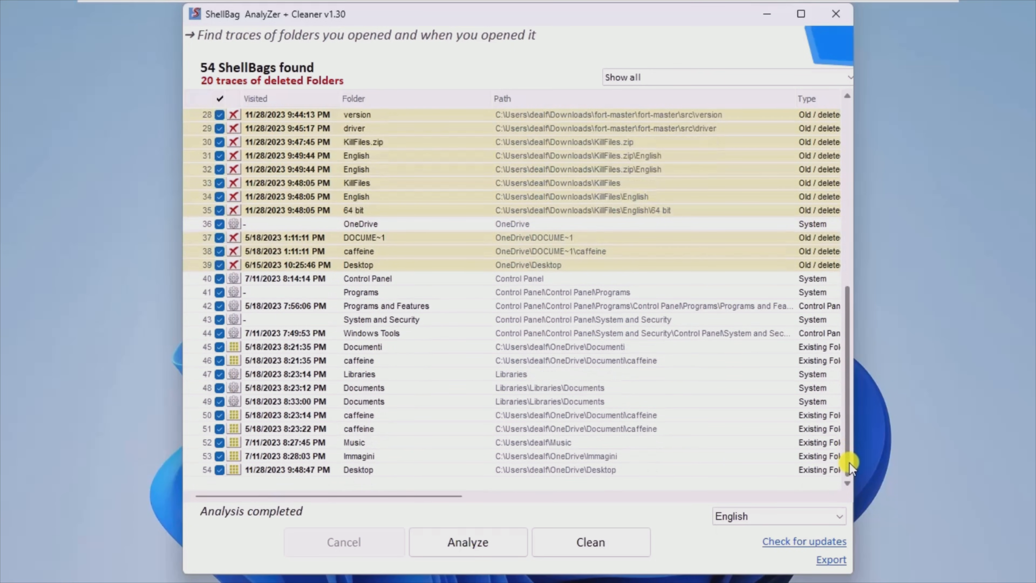
scroll(up, 3)
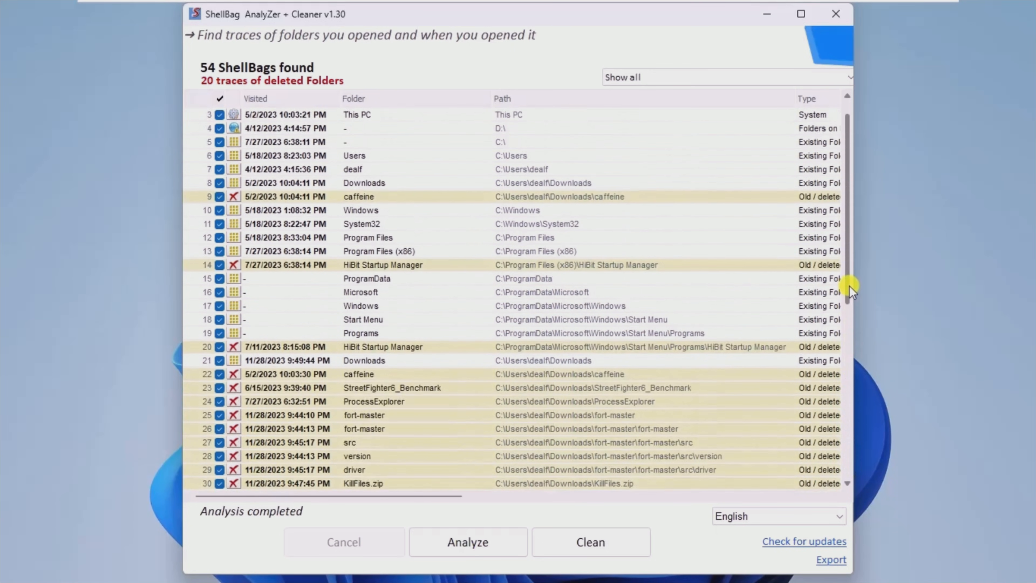
scroll(up, 3)
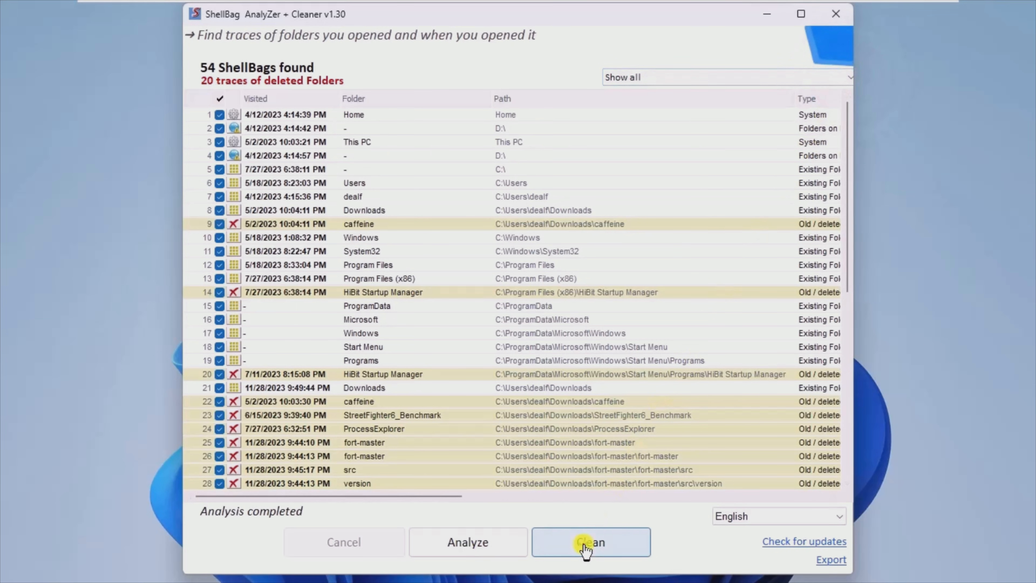
Clean the ShellBags with secure cleanup set to SSD, Flash, NAND and 3 PASSES USA Navy NAVSO P-5239-26.
click(590, 541)
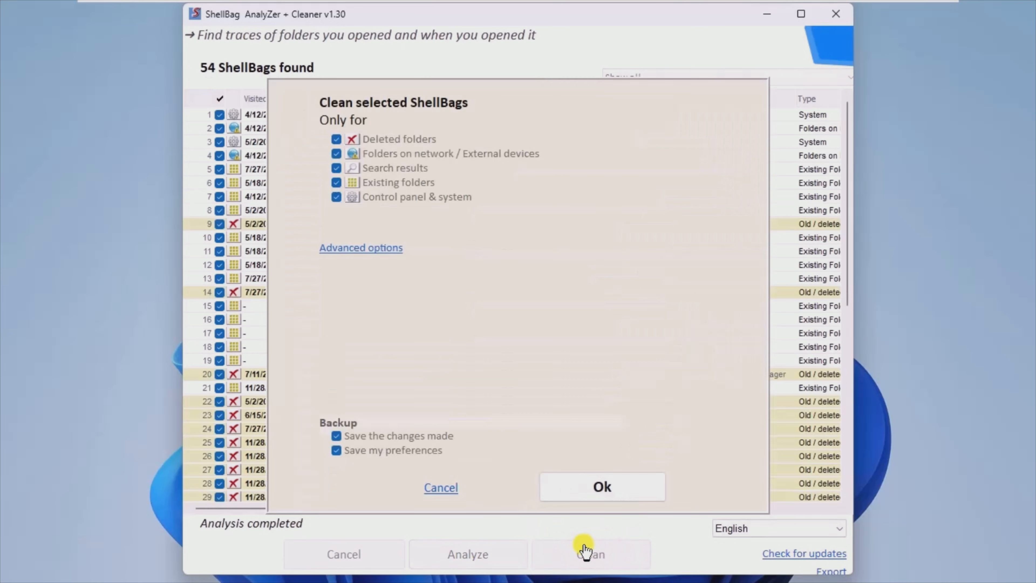
mouse_move(361, 248)
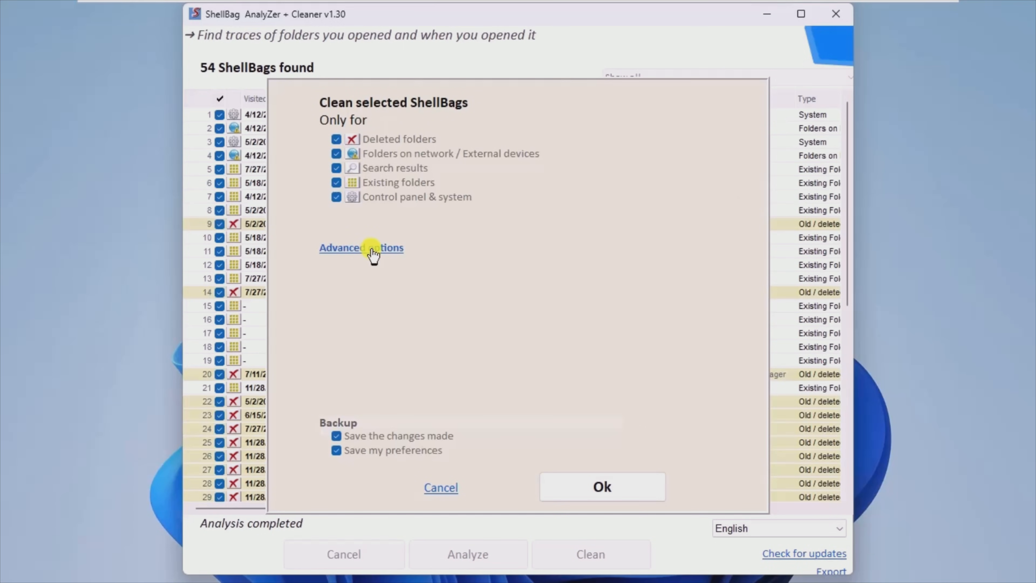
click(362, 248)
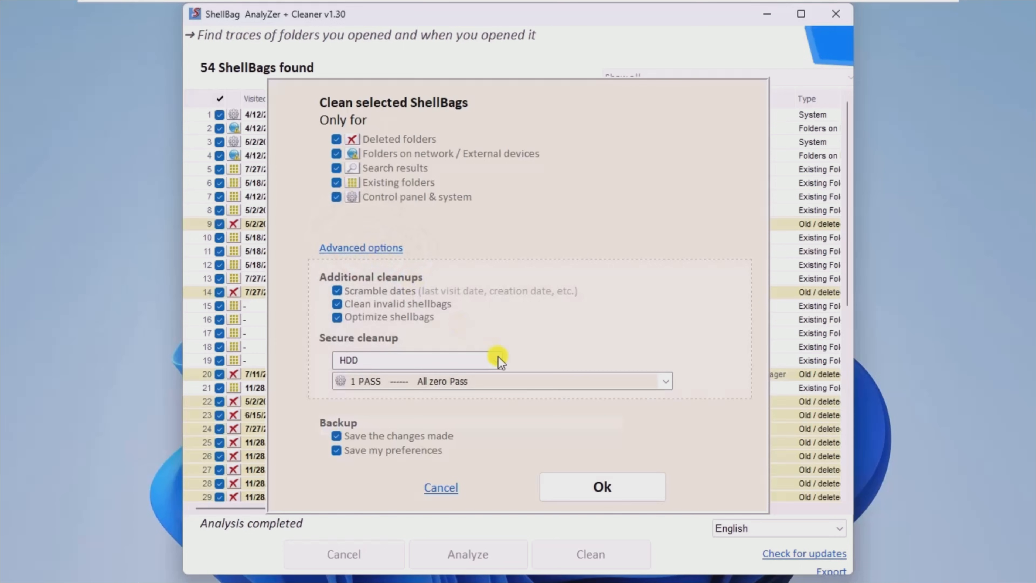
click(502, 360)
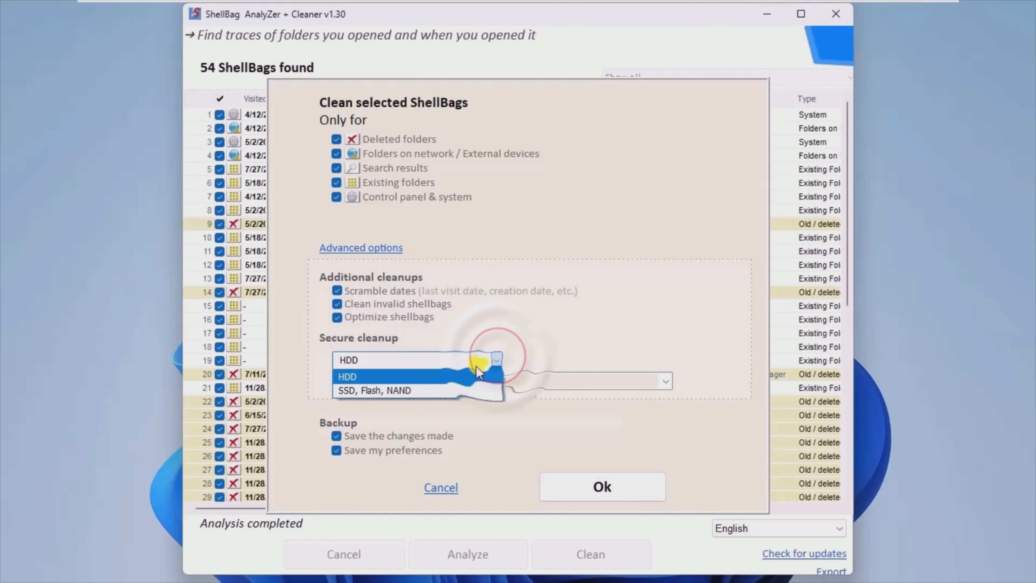
click(375, 390)
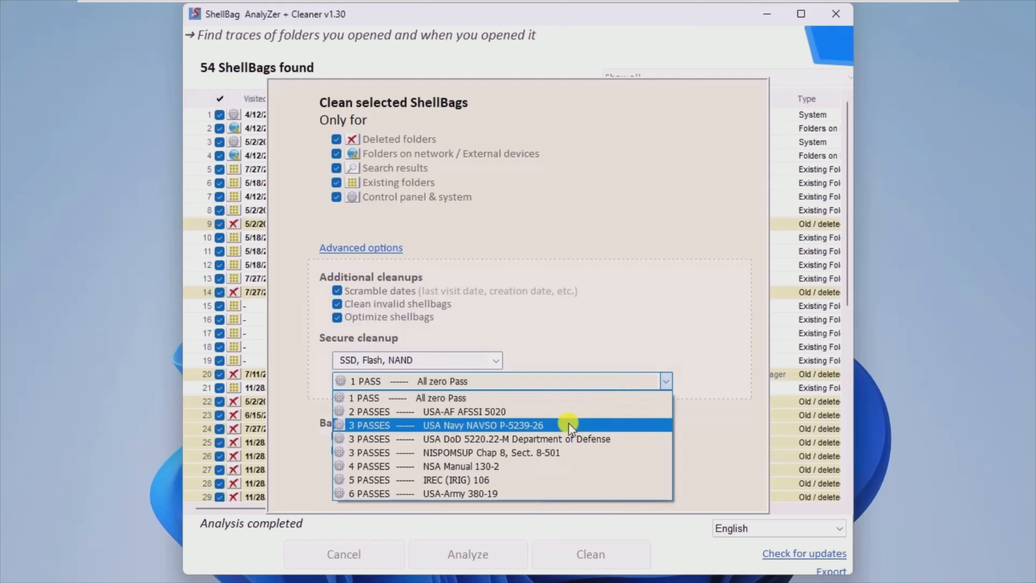
click(483, 424)
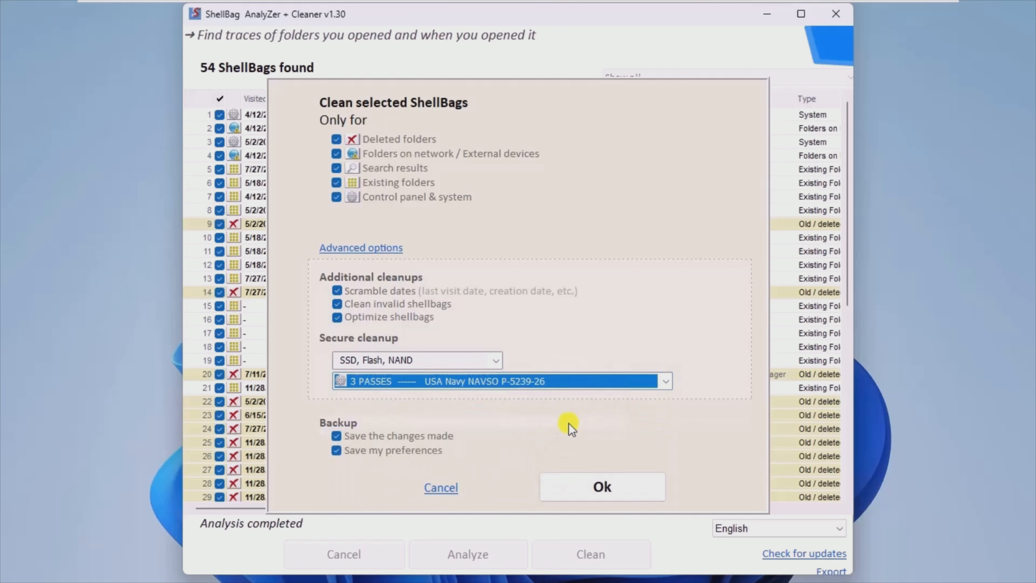
mouse_move(577, 438)
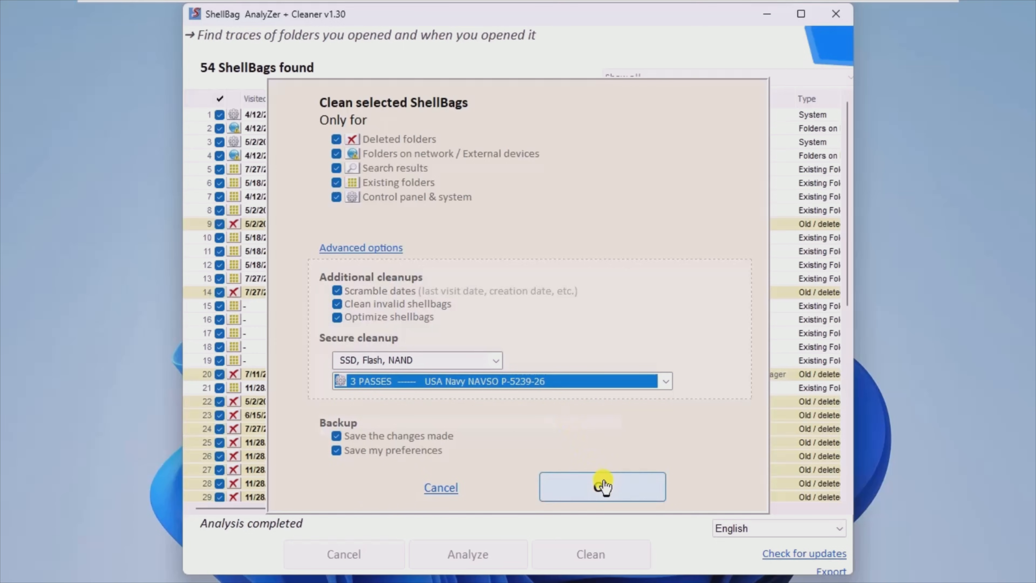
click(601, 486)
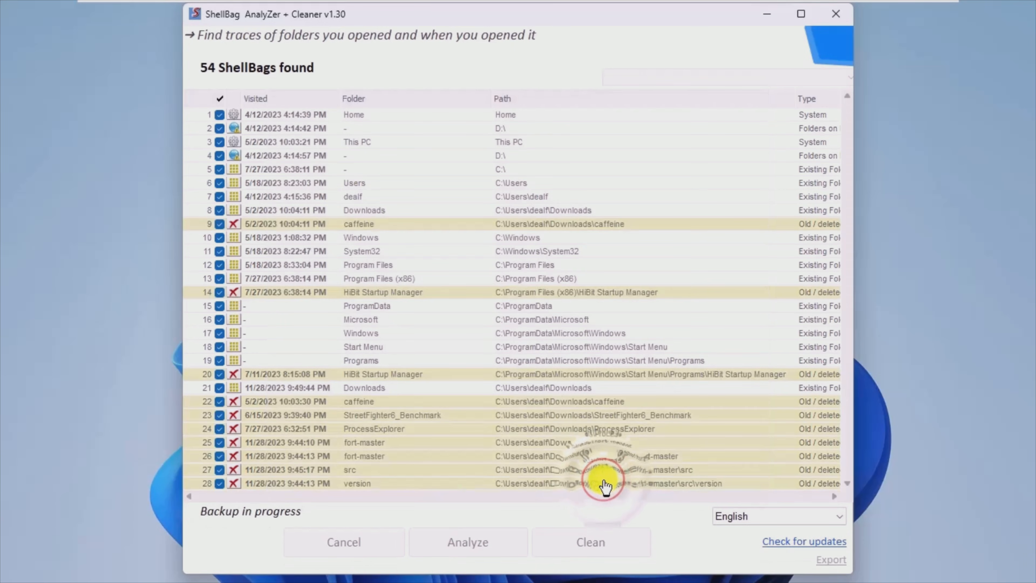